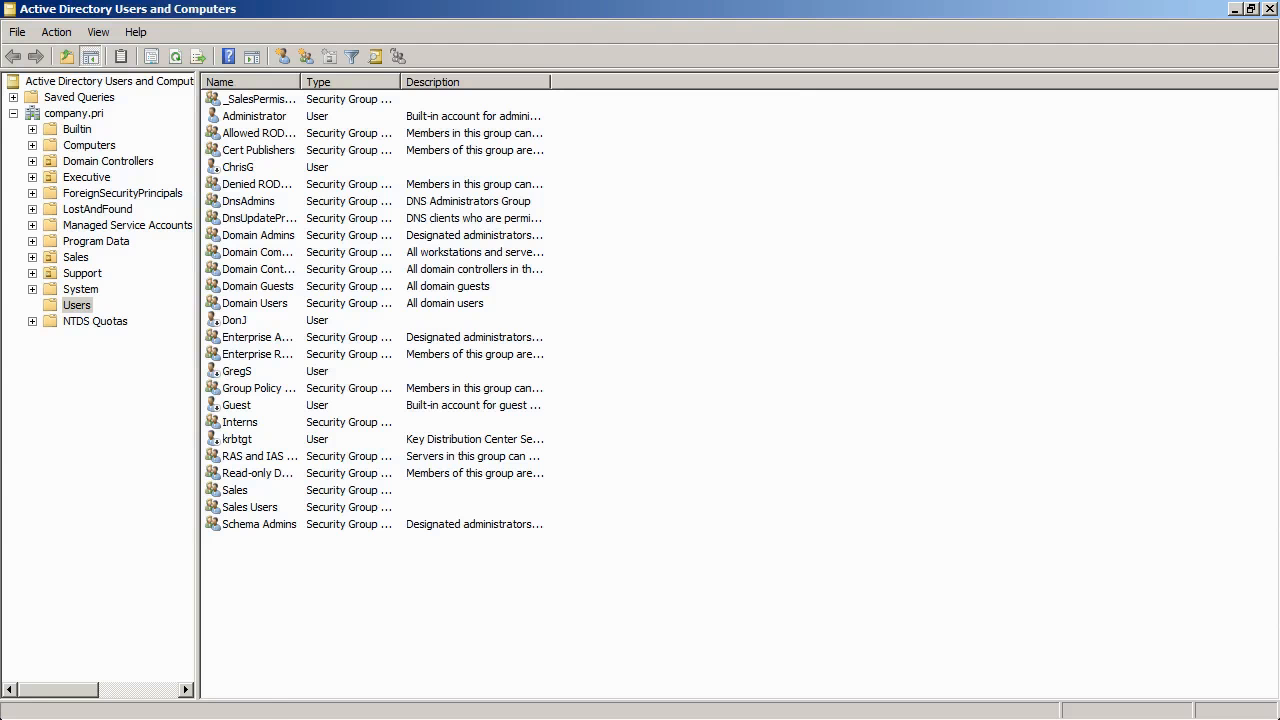
pyautogui.moveTo(332, 644)
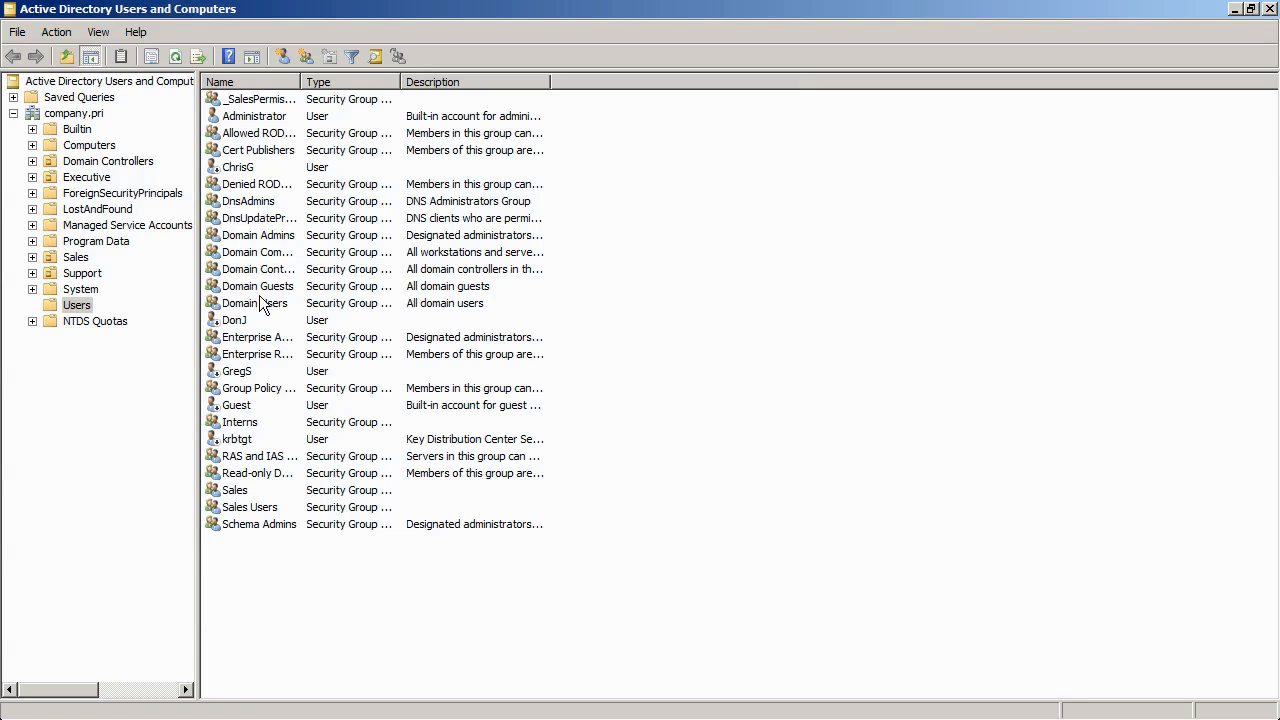
pyautogui.moveTo(240, 490)
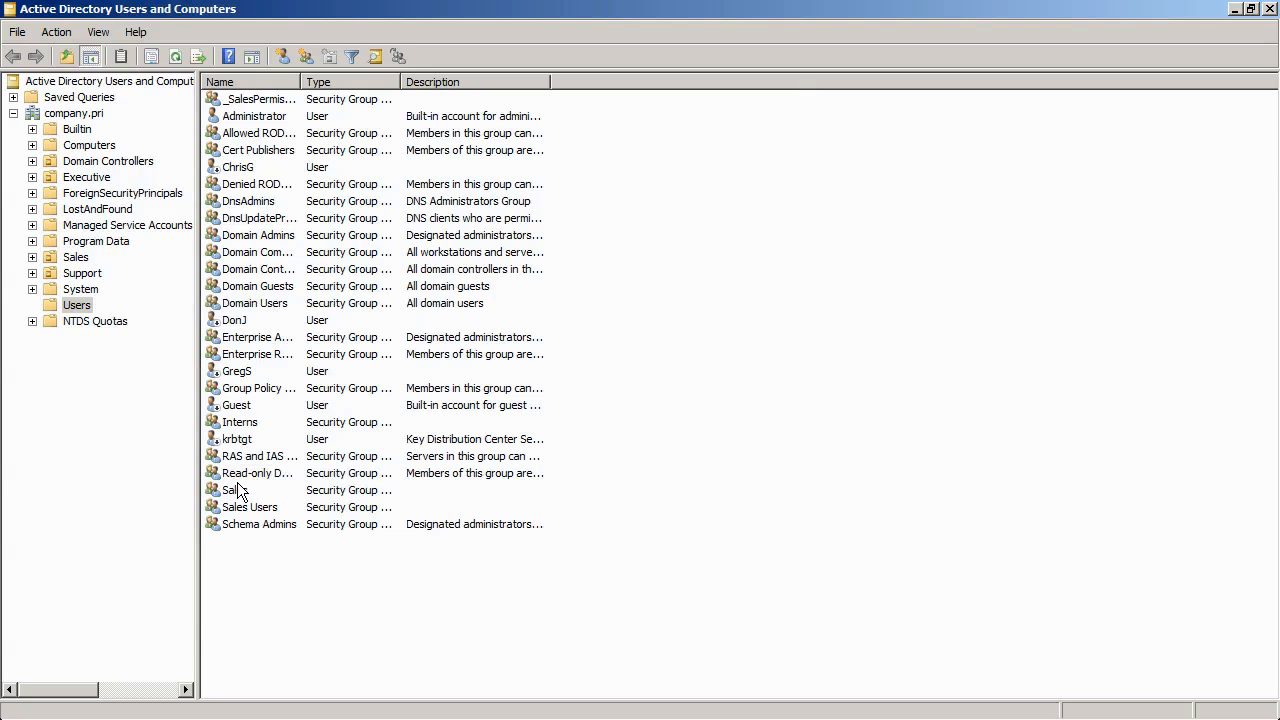
# Add the DonJ account to the Sales Users group's member list and save
pyautogui.doubleClick(248, 508)
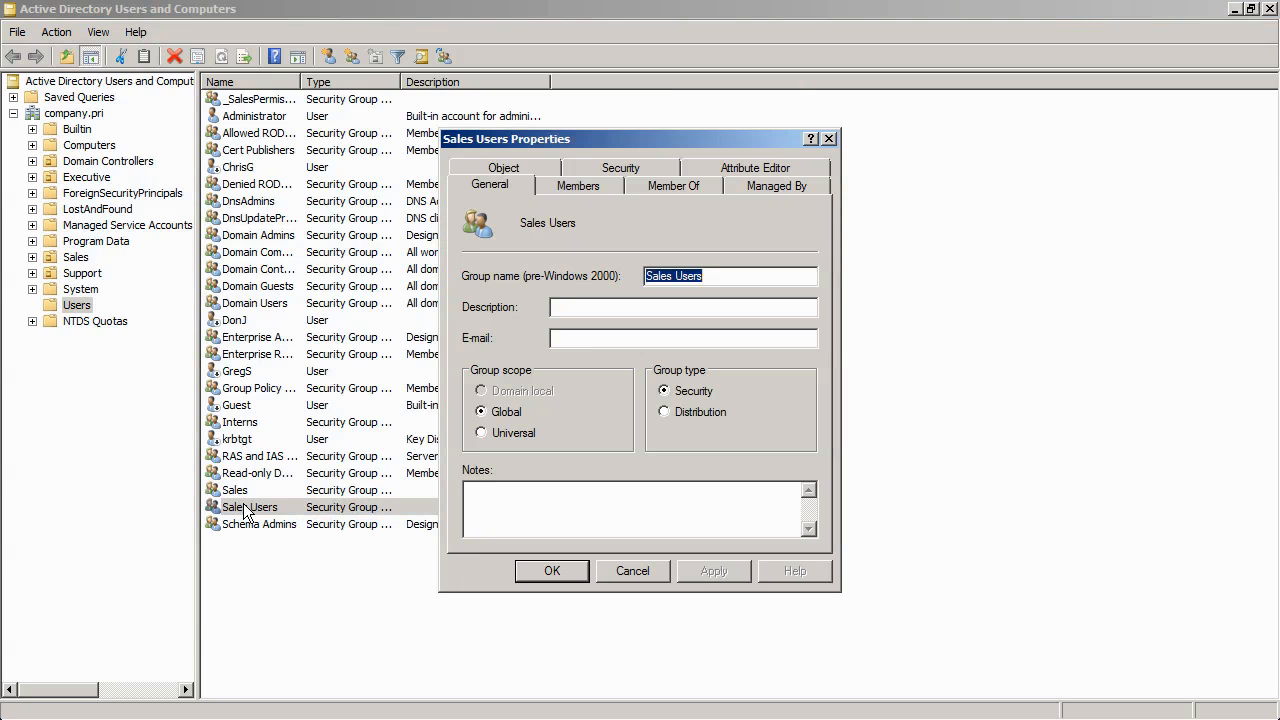
pyautogui.click(576, 184)
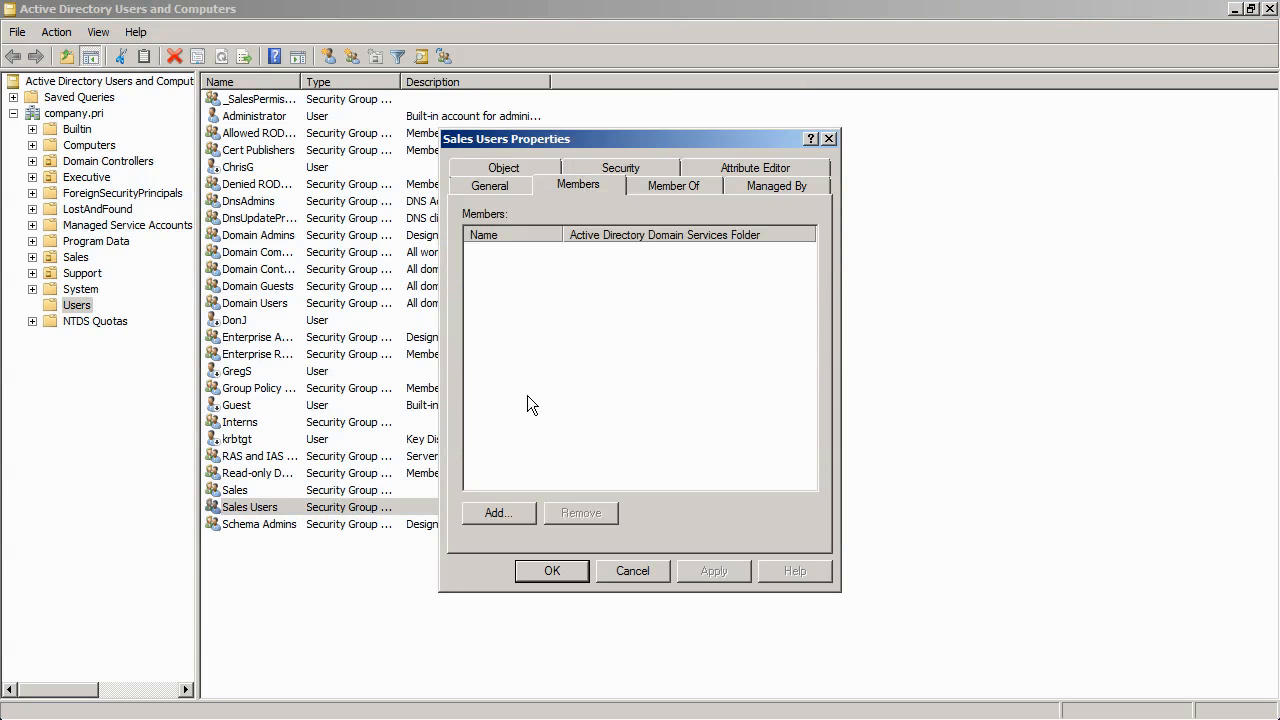
pyautogui.click(498, 512)
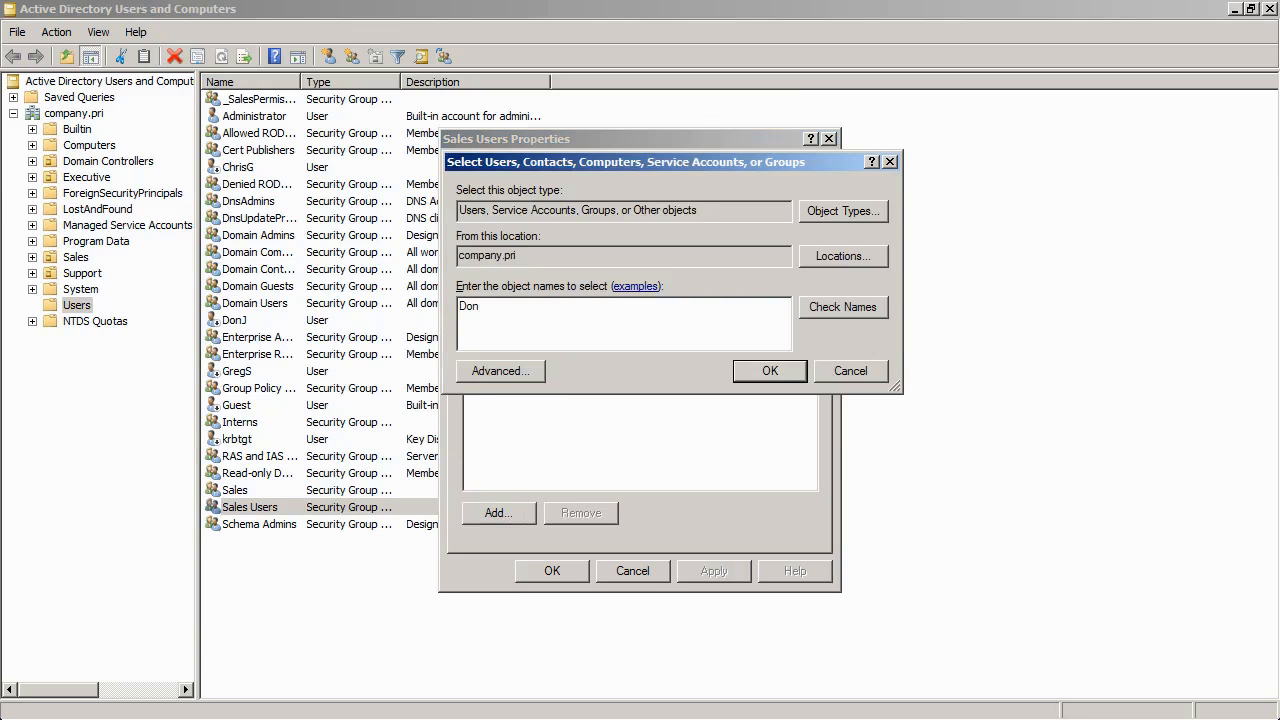
pyautogui.click(768, 370)
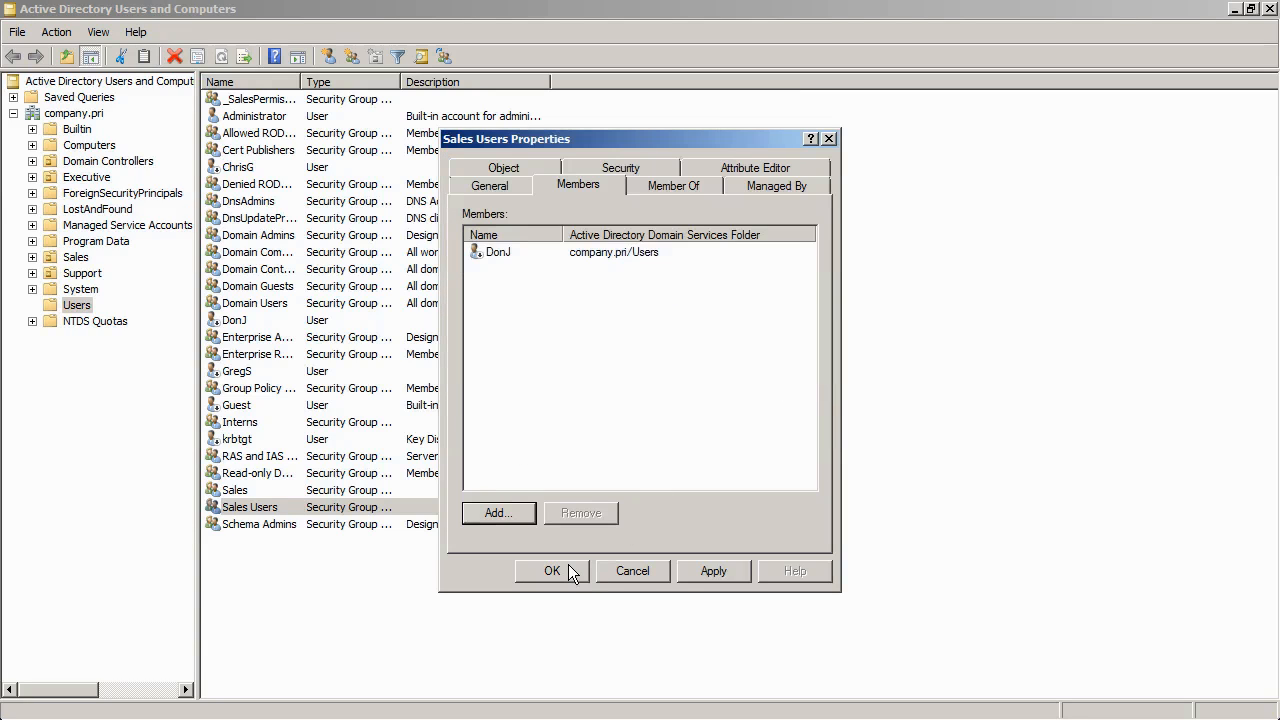
pyautogui.click(552, 570)
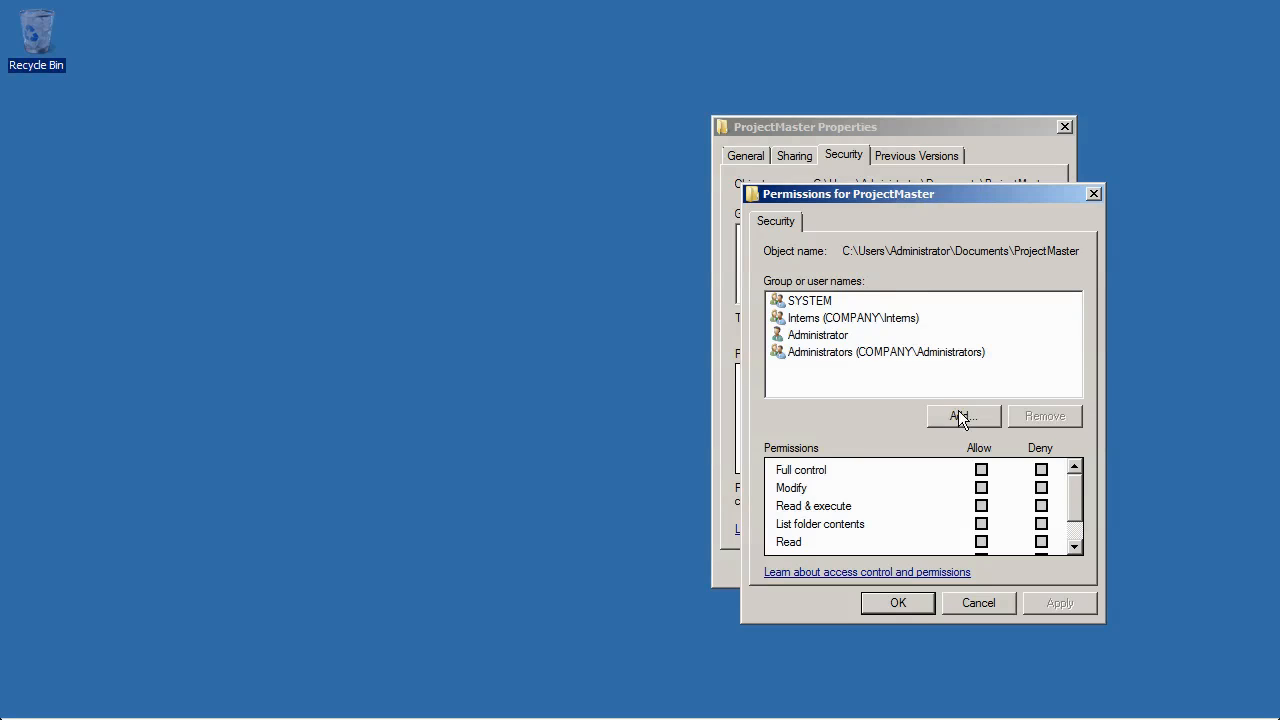
# Grant _SalesPermissions Read, List folder contents and Read & execute on ProjectMaster
pyautogui.click(958, 416)
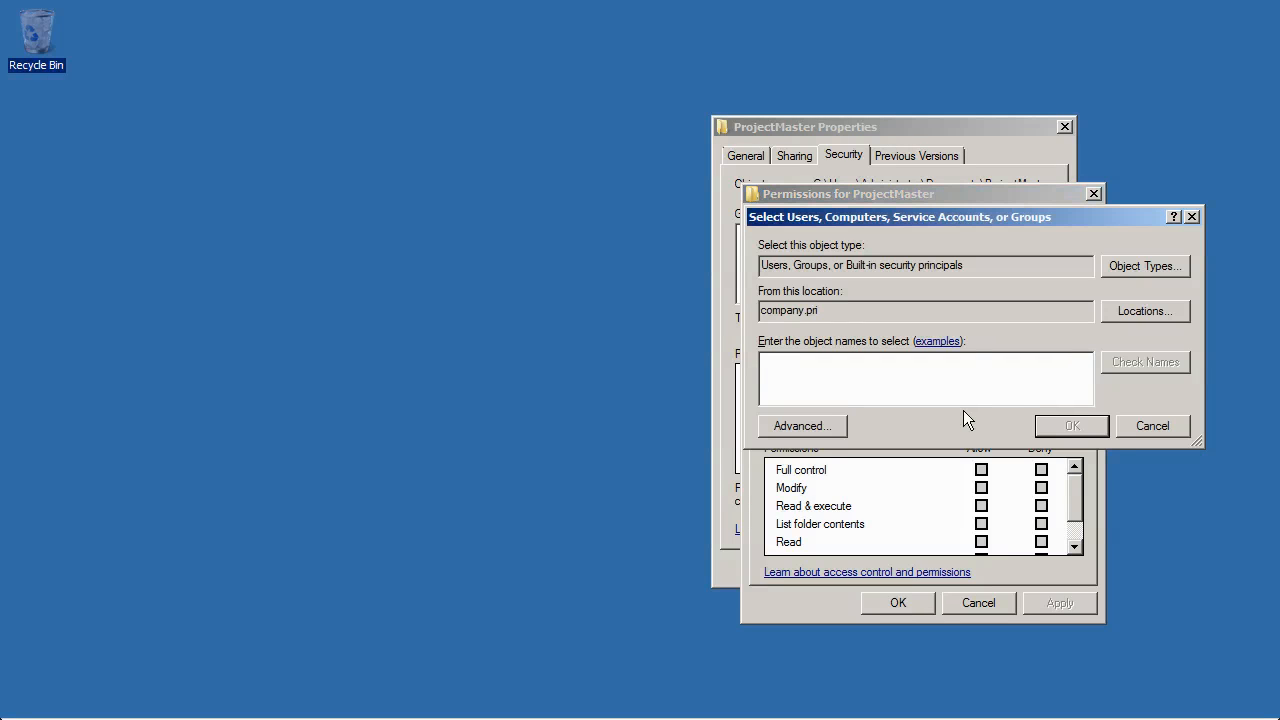
pyautogui.write('S')
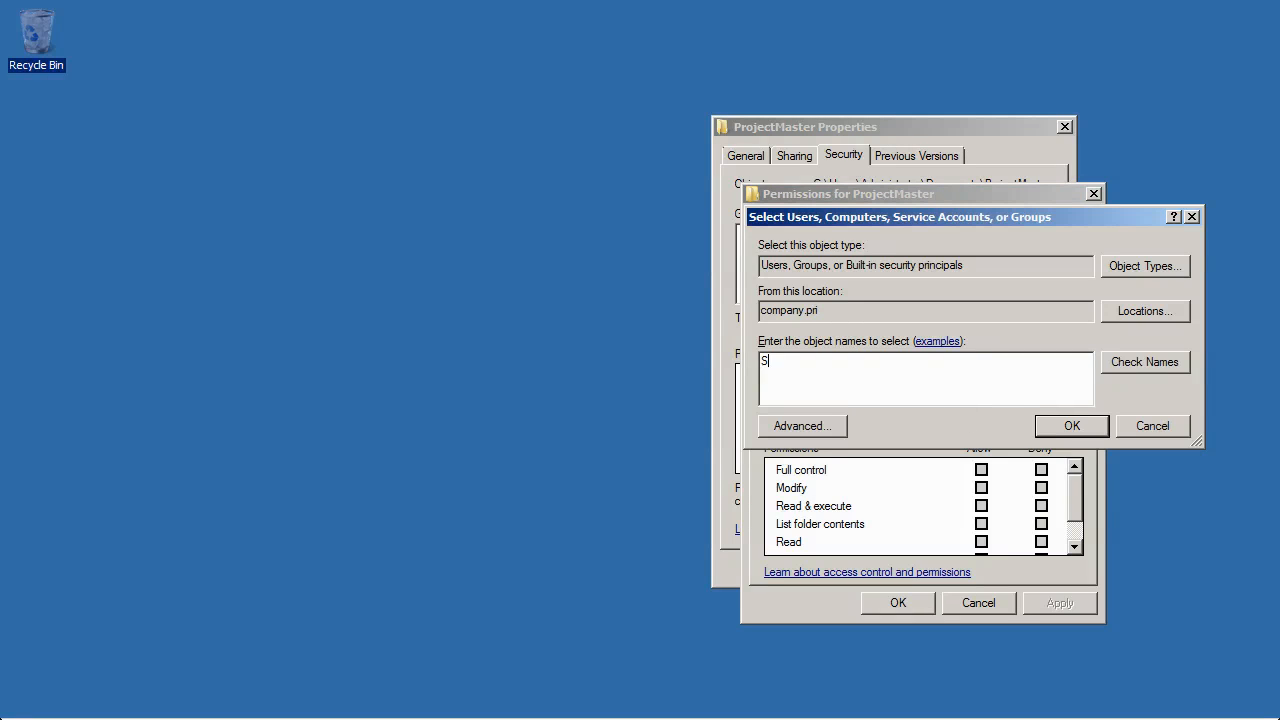
pyautogui.write('alesPermissions')
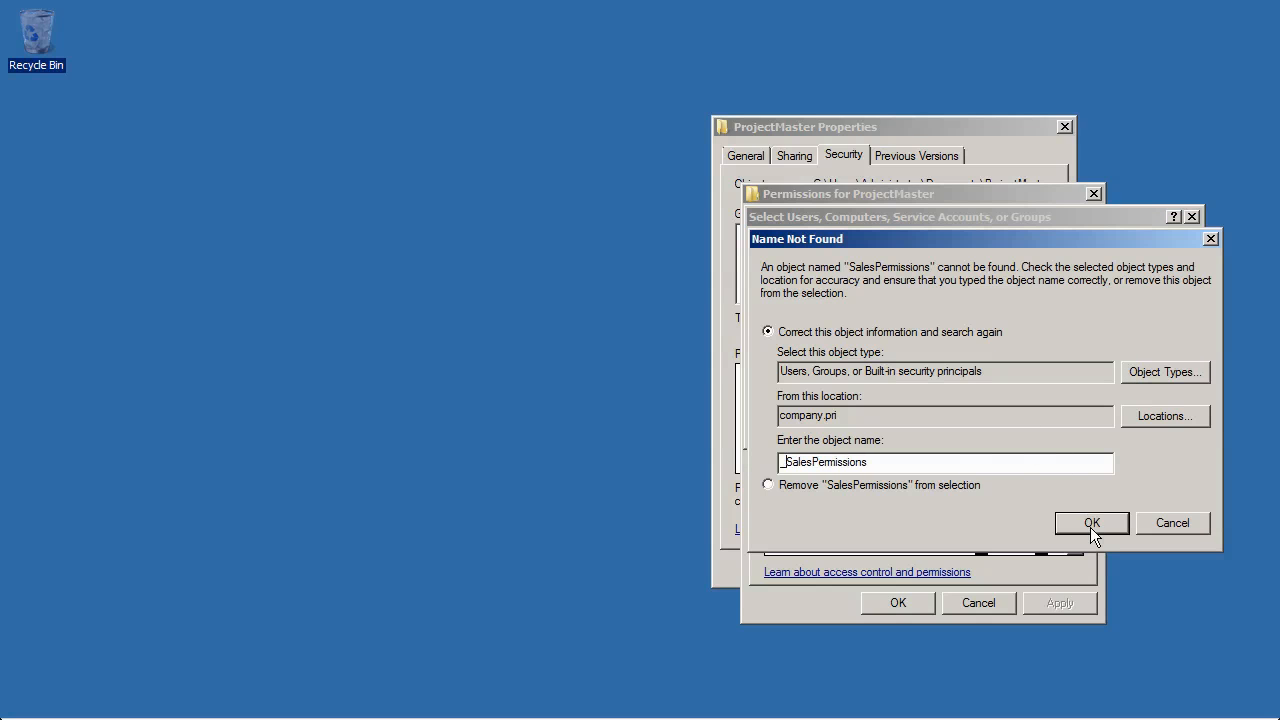
pyautogui.click(1092, 524)
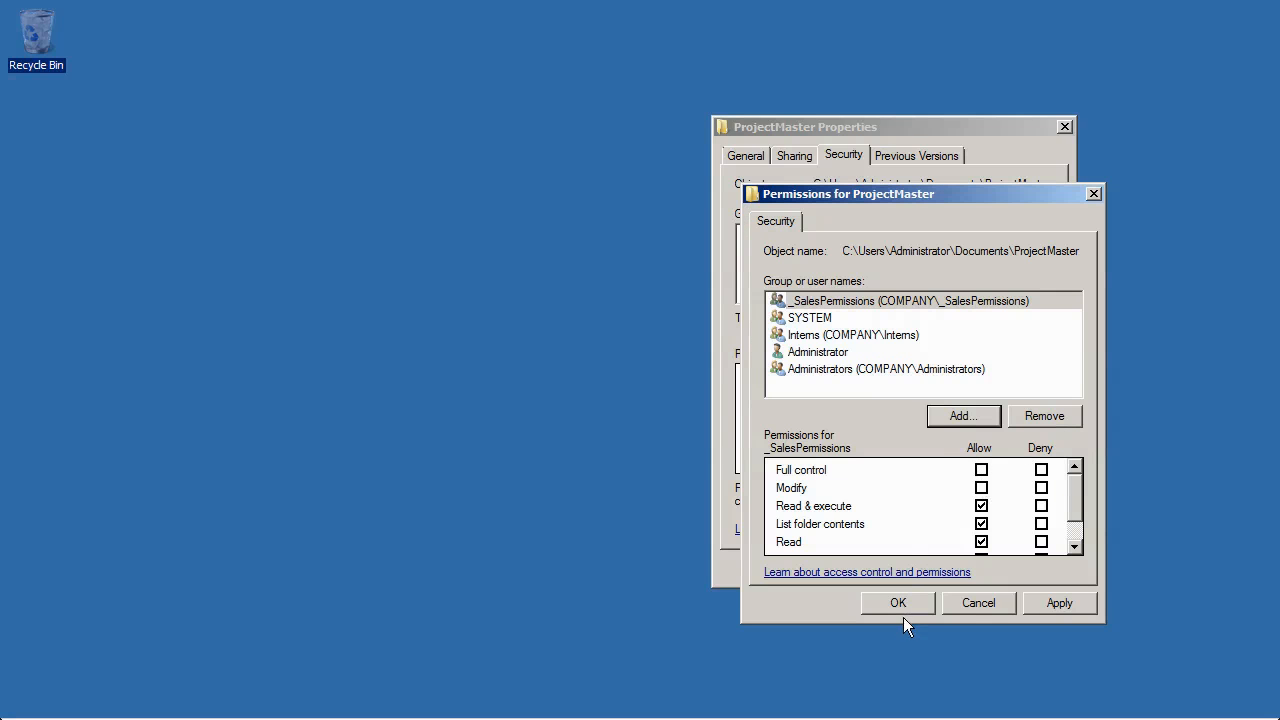
pyautogui.click(896, 602)
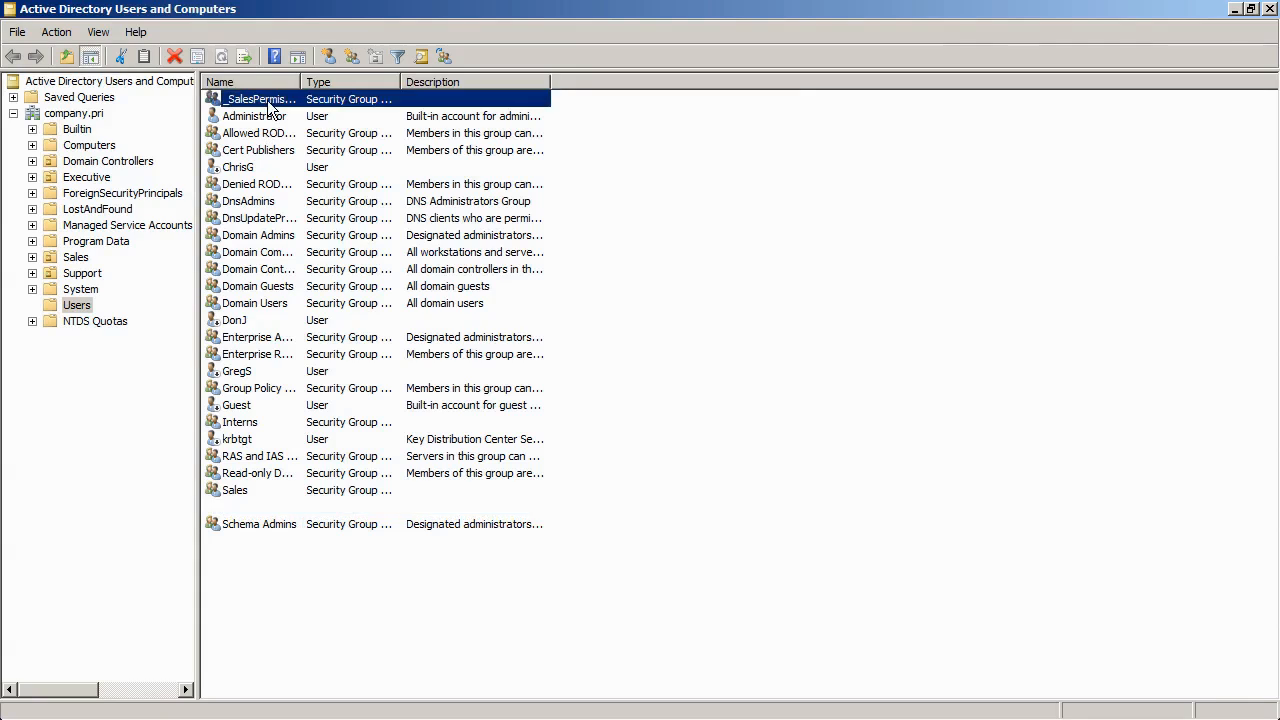
# Add Sales Users as a member of the _SalesPermissions group and close its properties
pyautogui.doubleClick(264, 100)
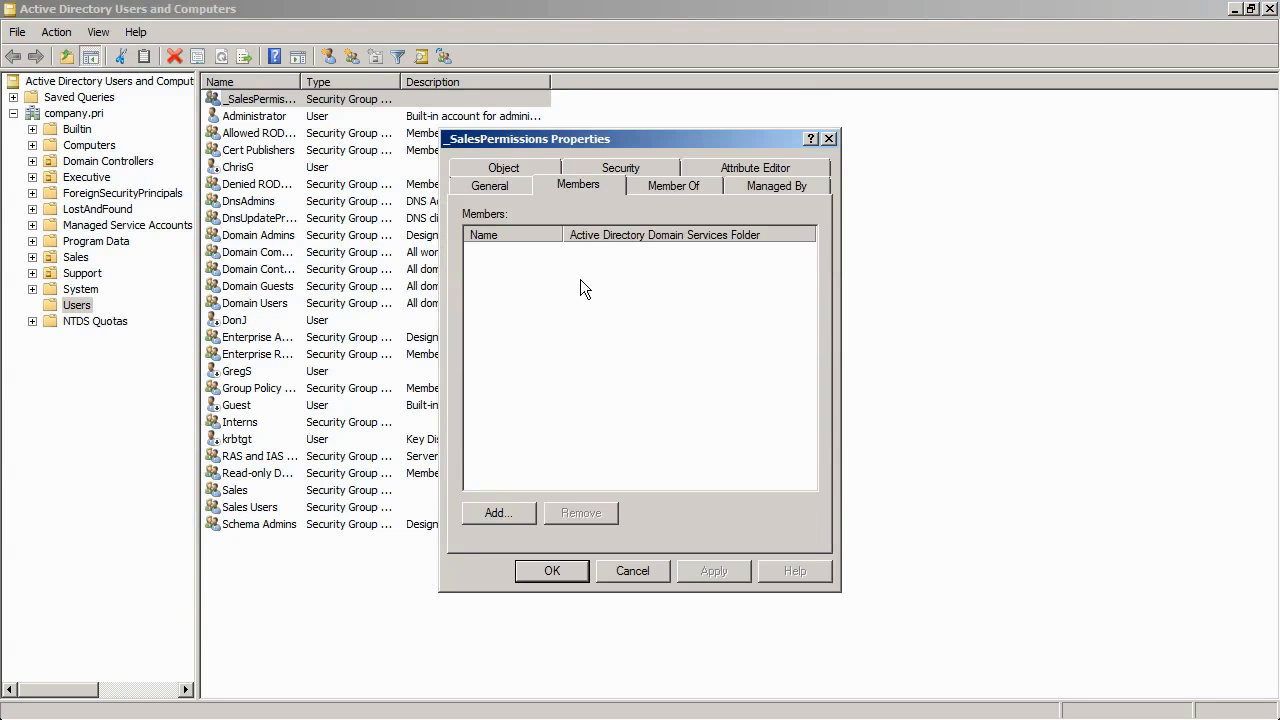
pyautogui.click(496, 512)
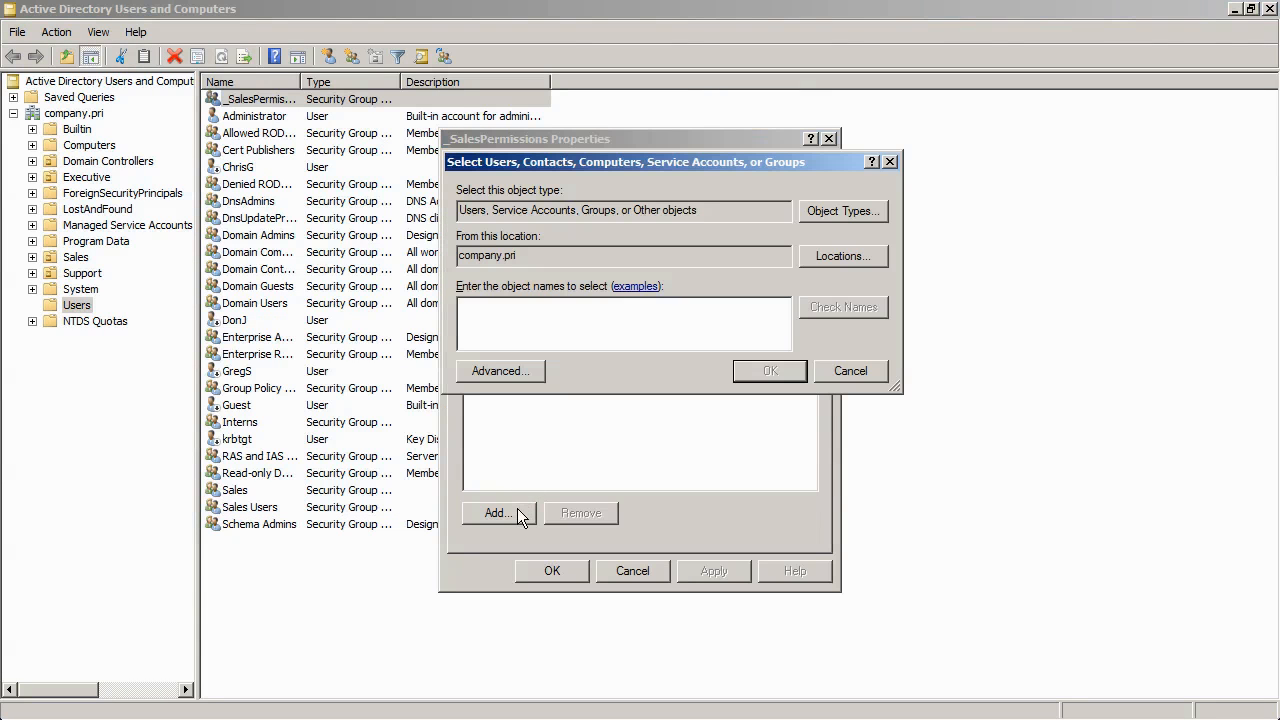
pyautogui.write('Sales')
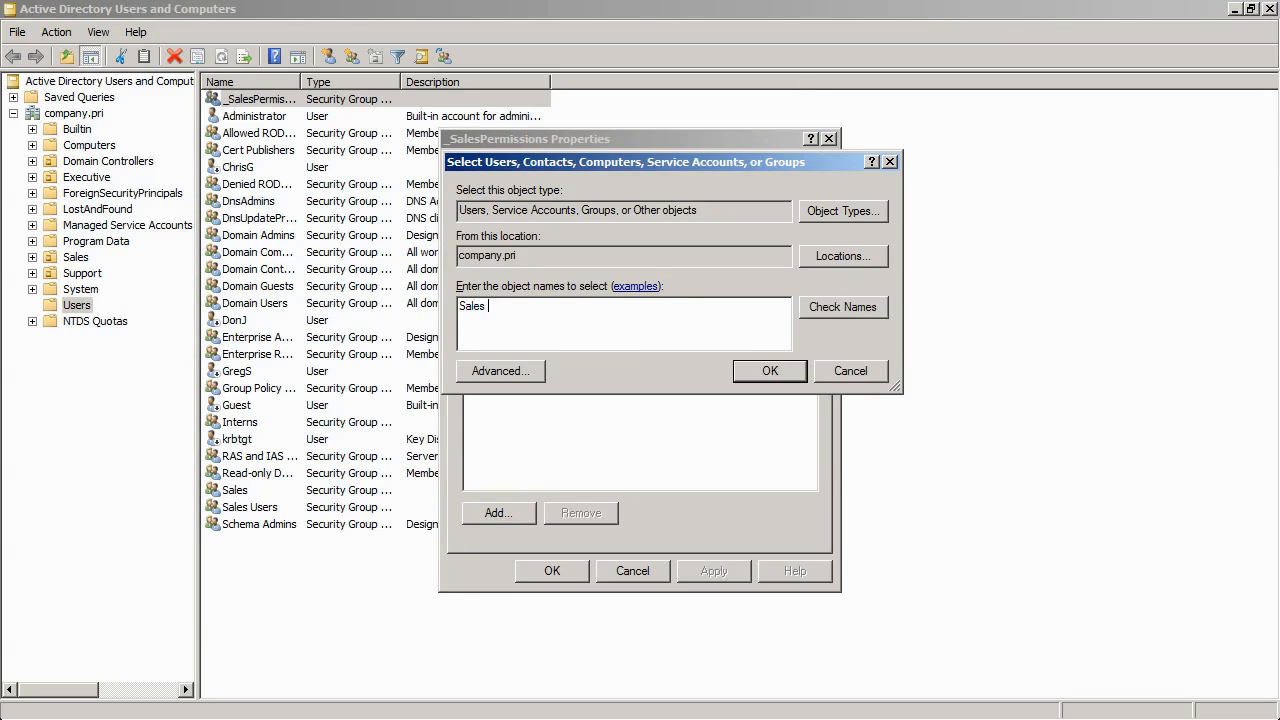
pyautogui.write('Users')
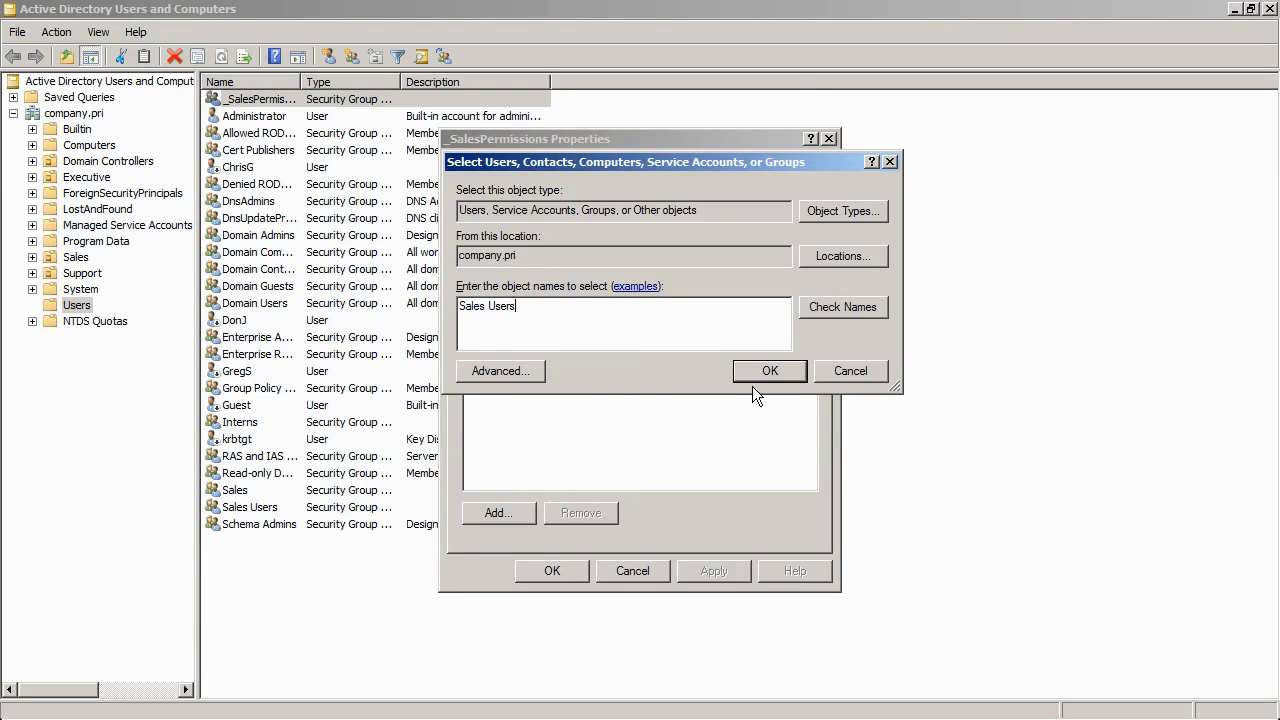
pyautogui.click(768, 370)
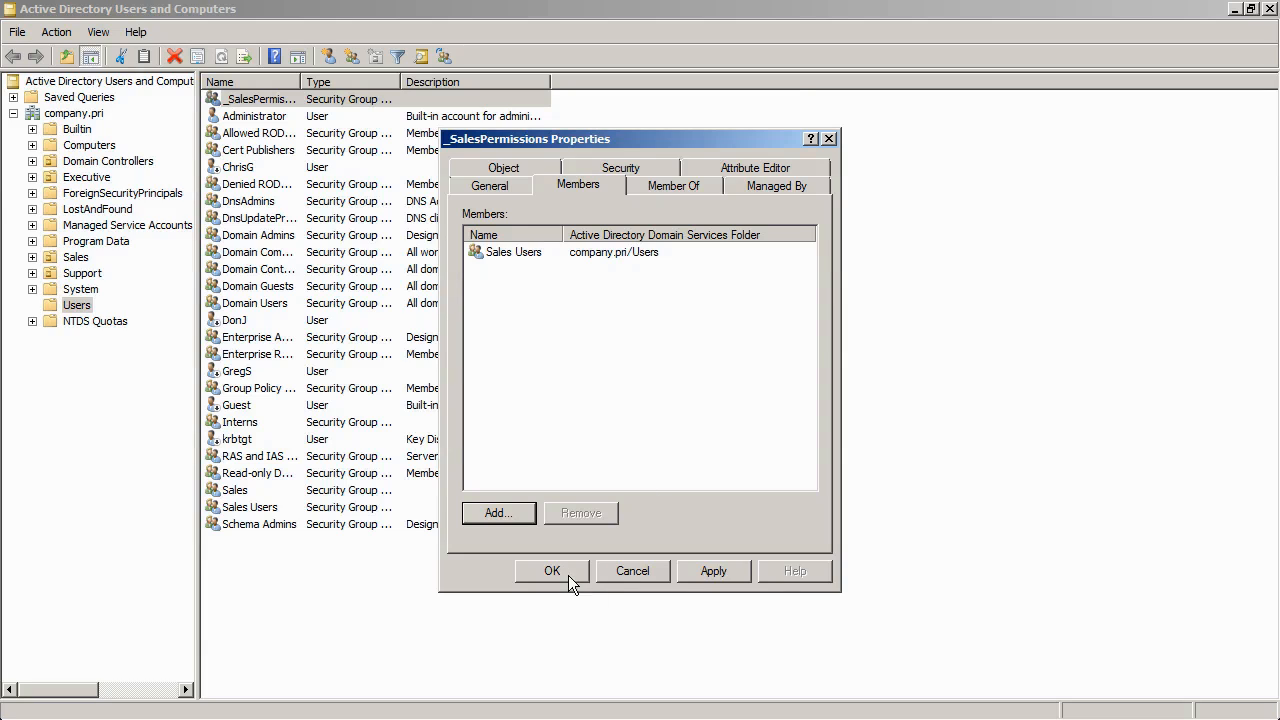
pyautogui.click(552, 572)
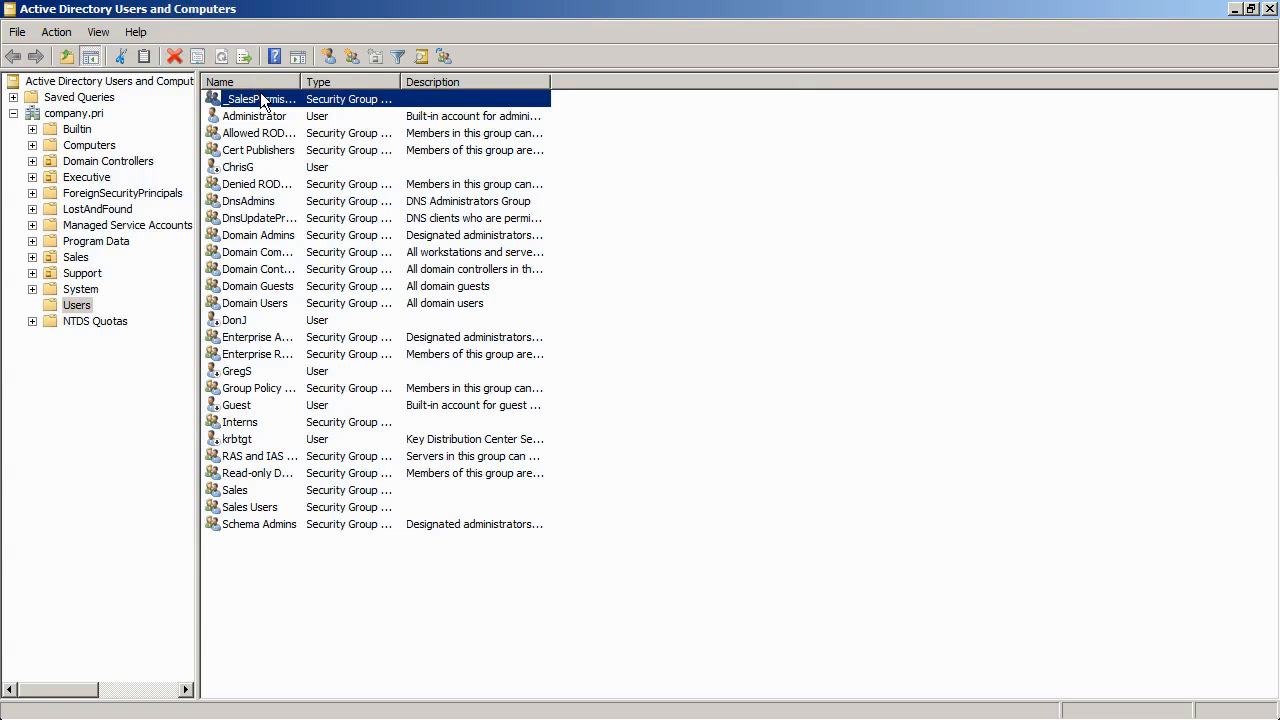
pyautogui.moveTo(264, 122)
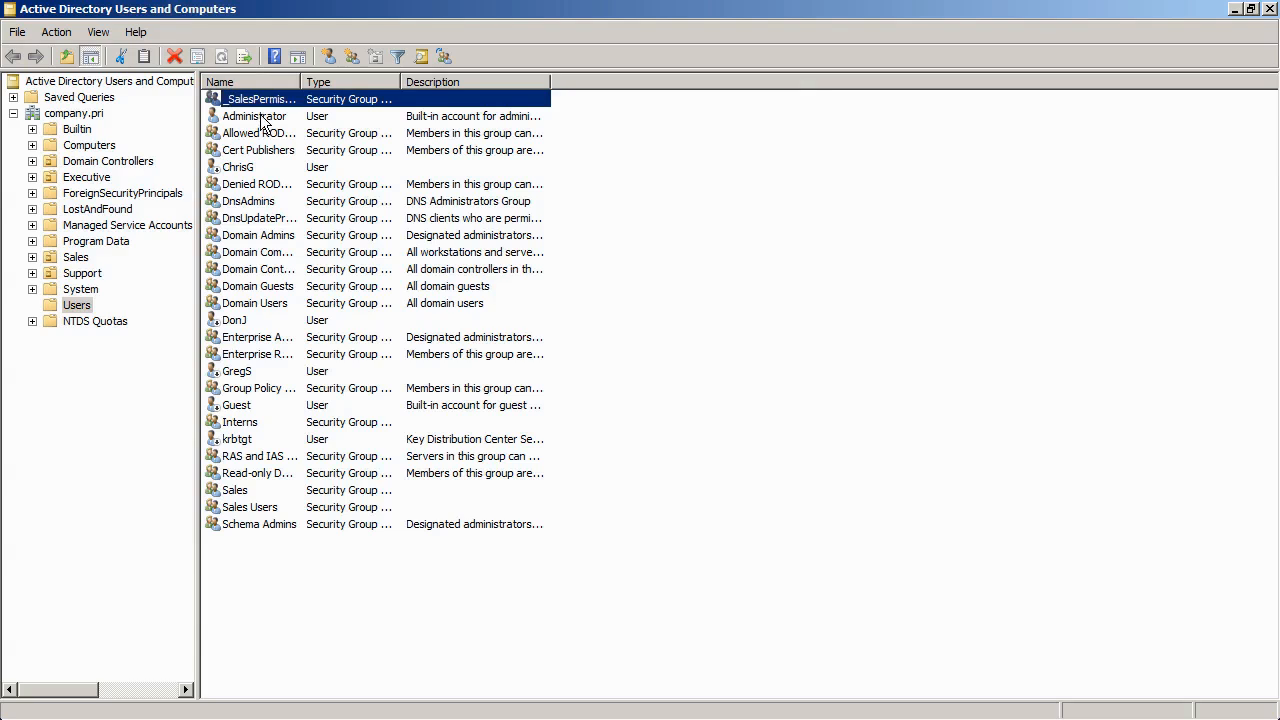
pyautogui.doubleClick(260, 100)
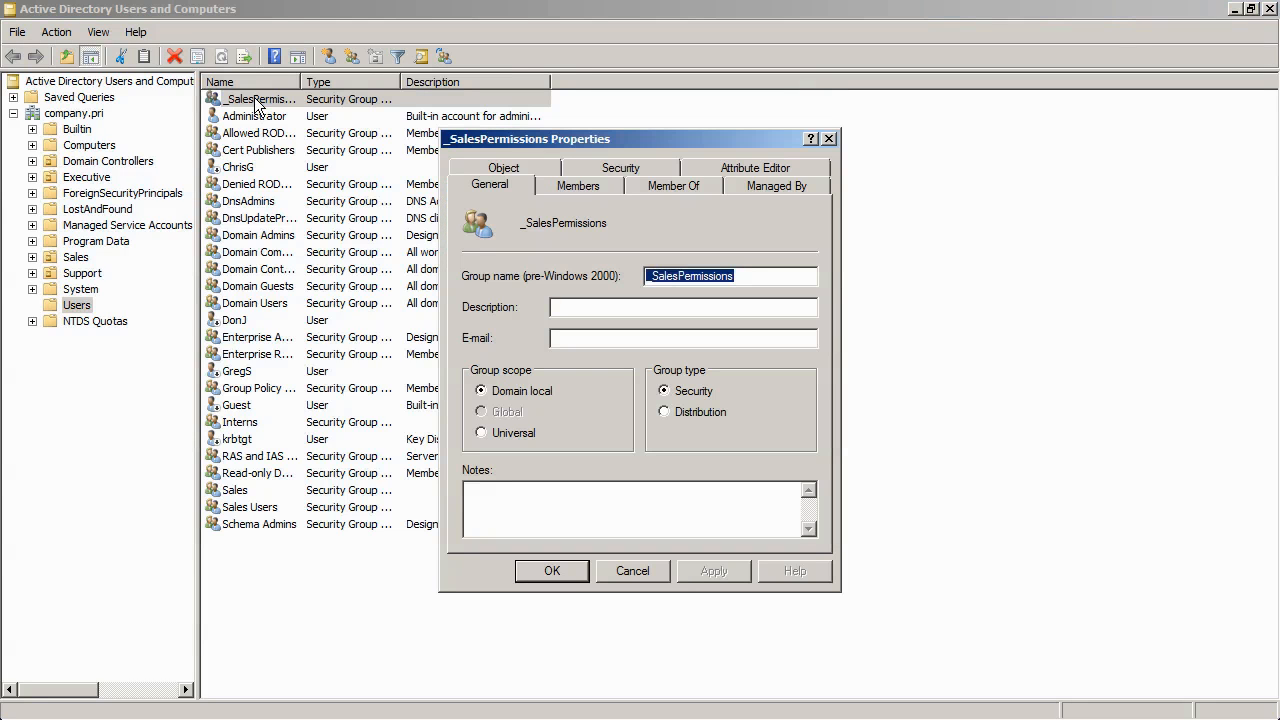
pyautogui.moveTo(530, 376)
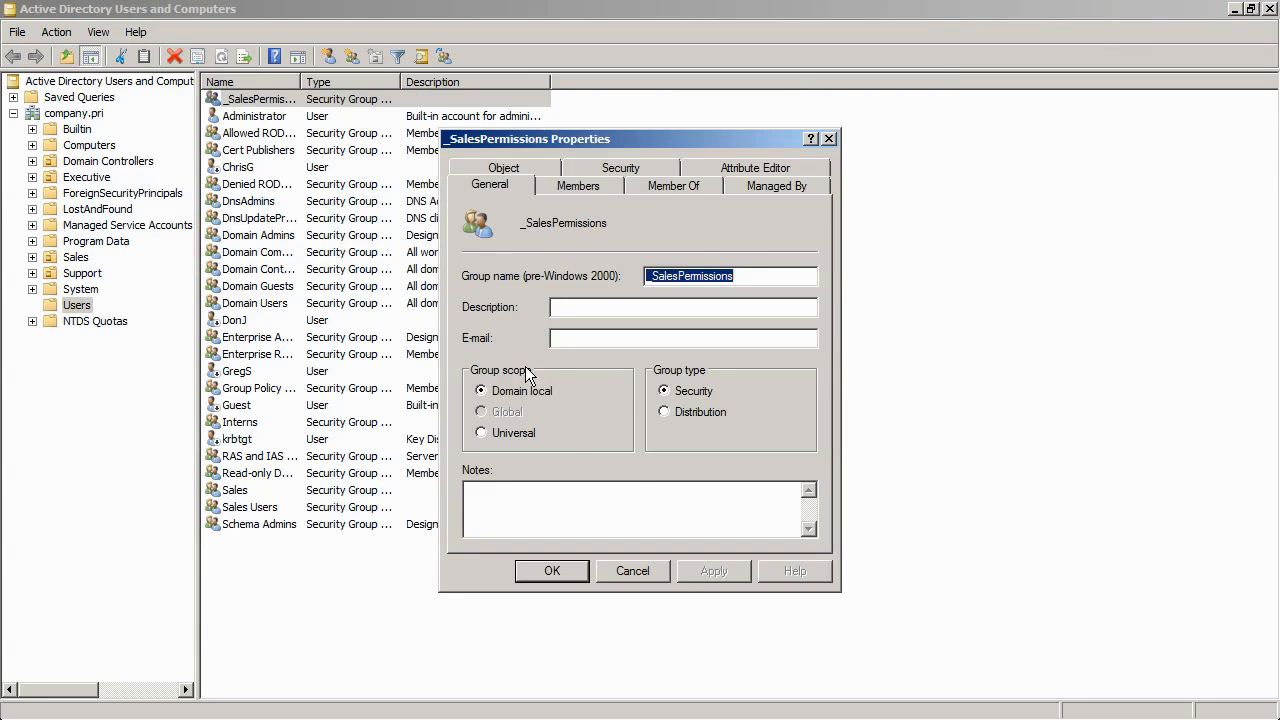
pyautogui.click(632, 570)
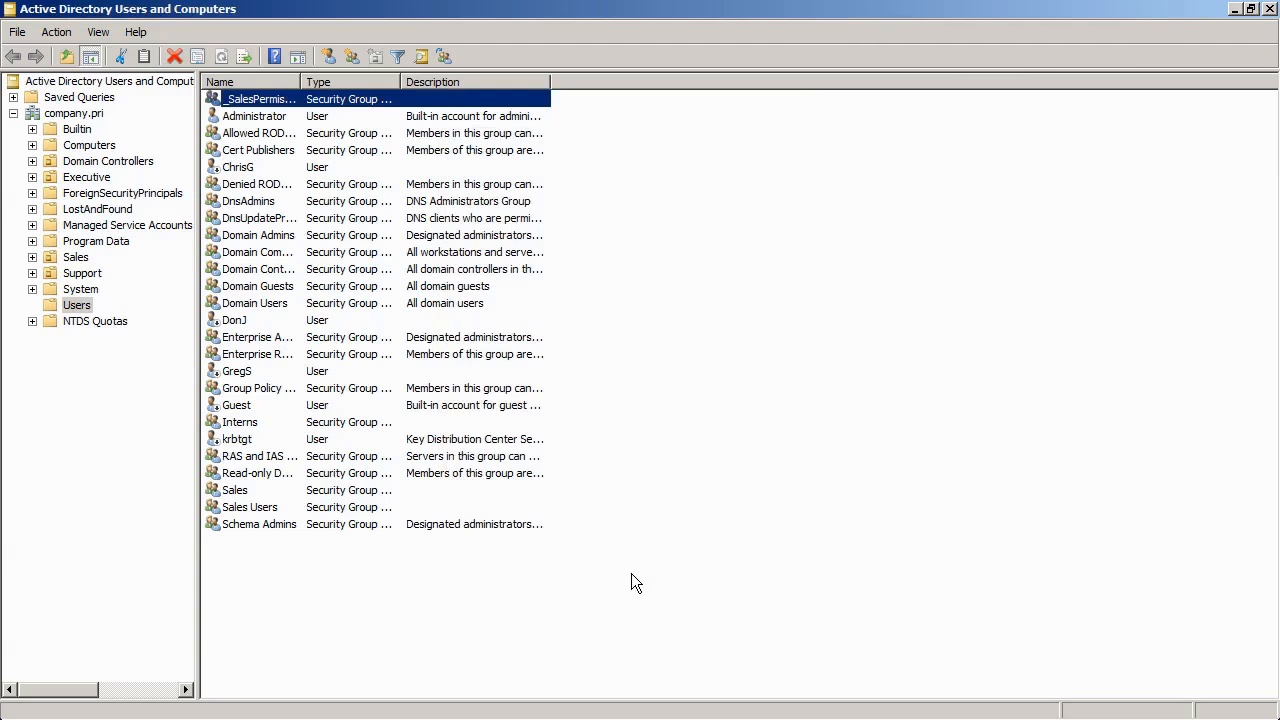
pyautogui.moveTo(258, 512)
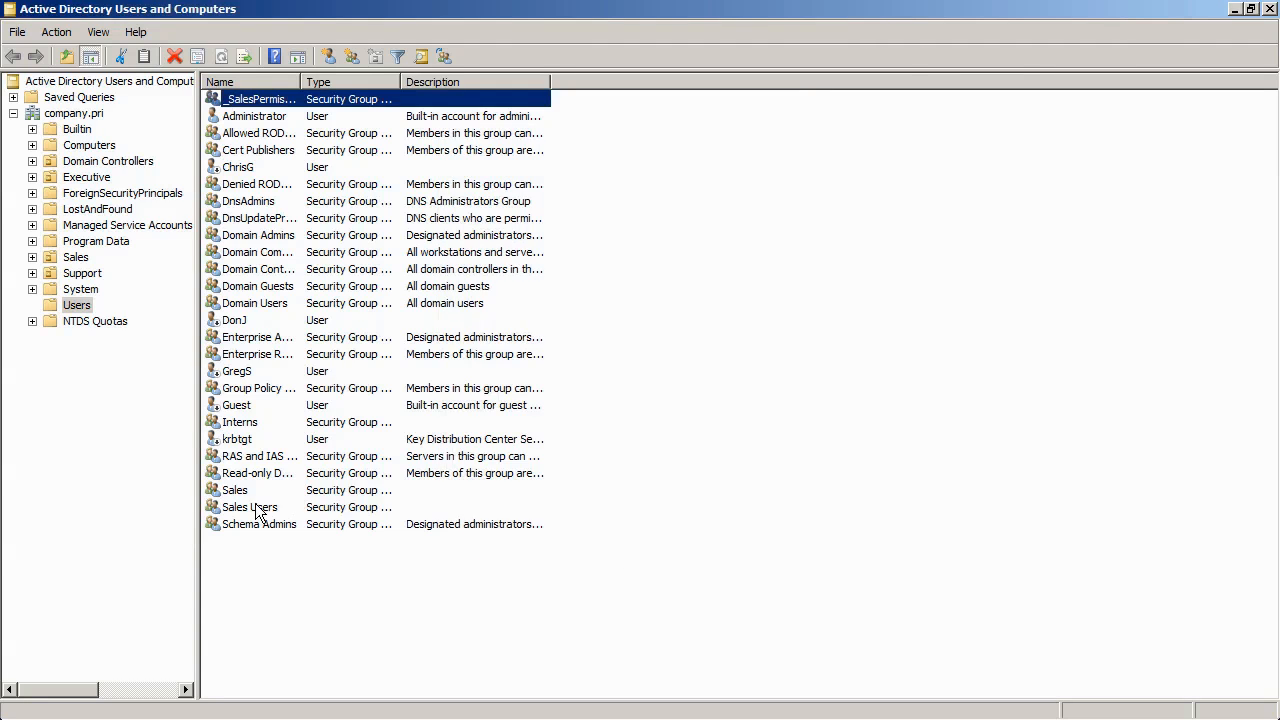
pyautogui.doubleClick(248, 508)
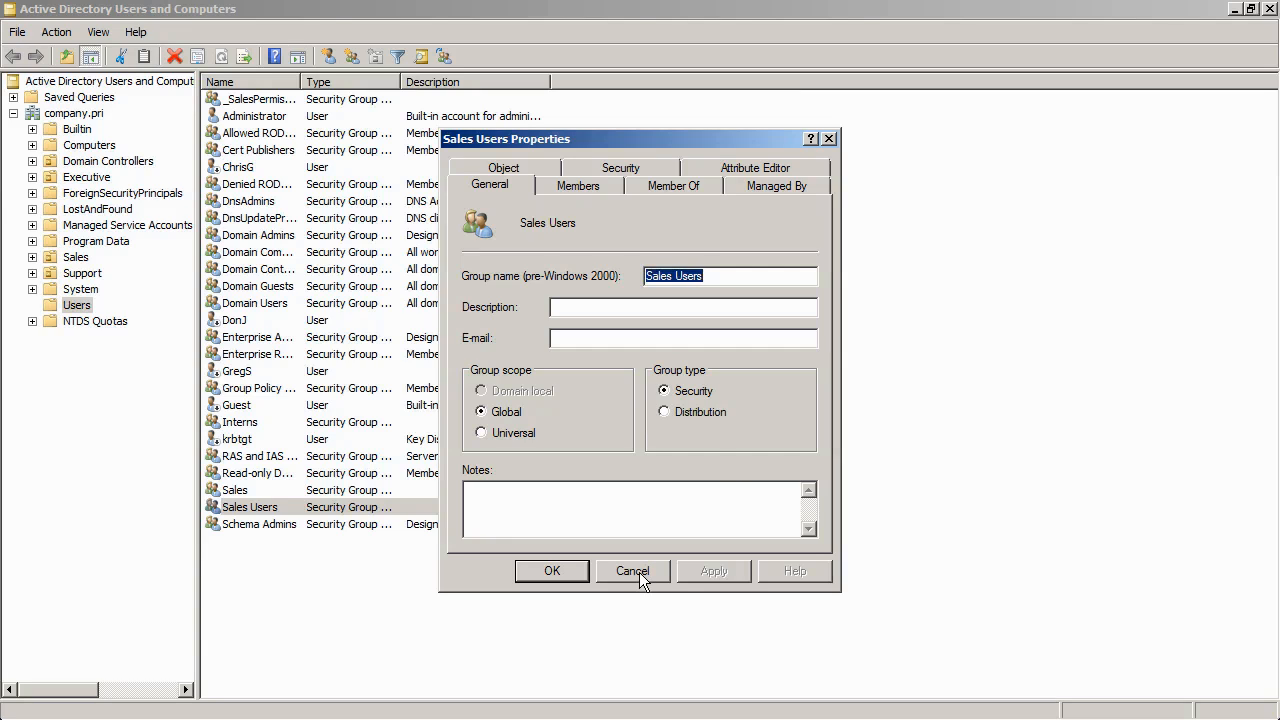
pyautogui.click(632, 572)
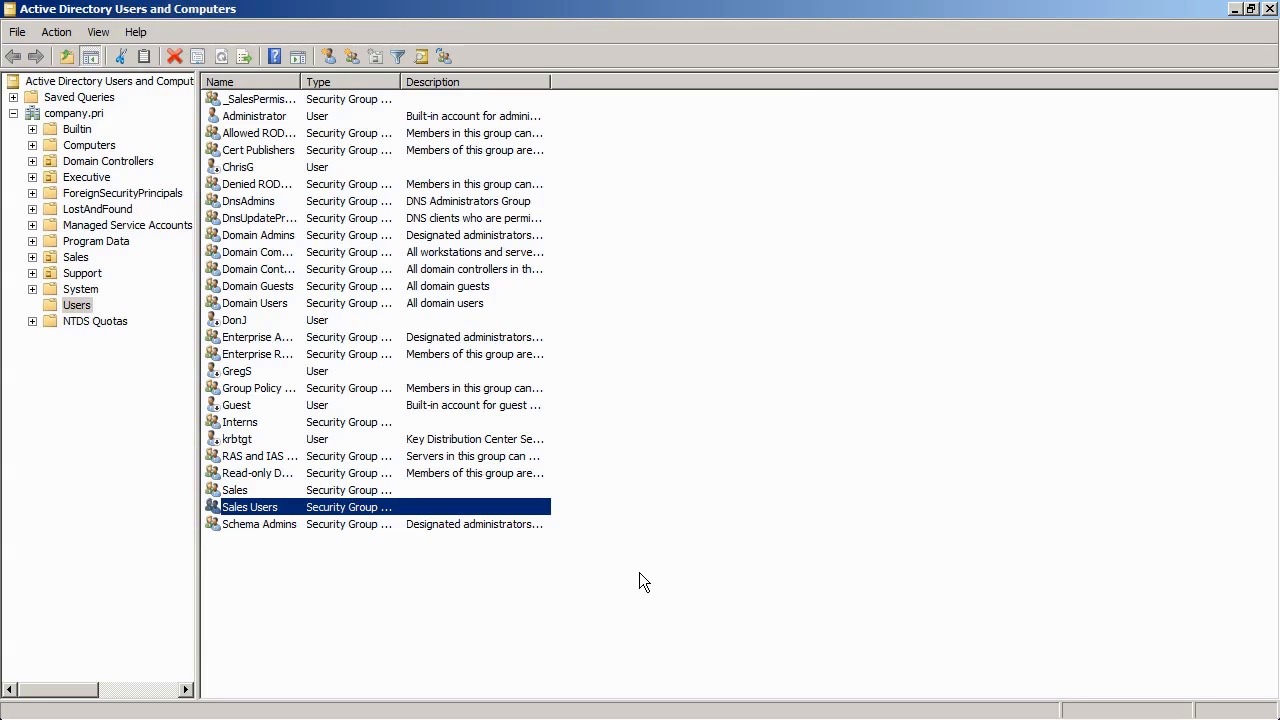
pyautogui.moveTo(1252, 52)
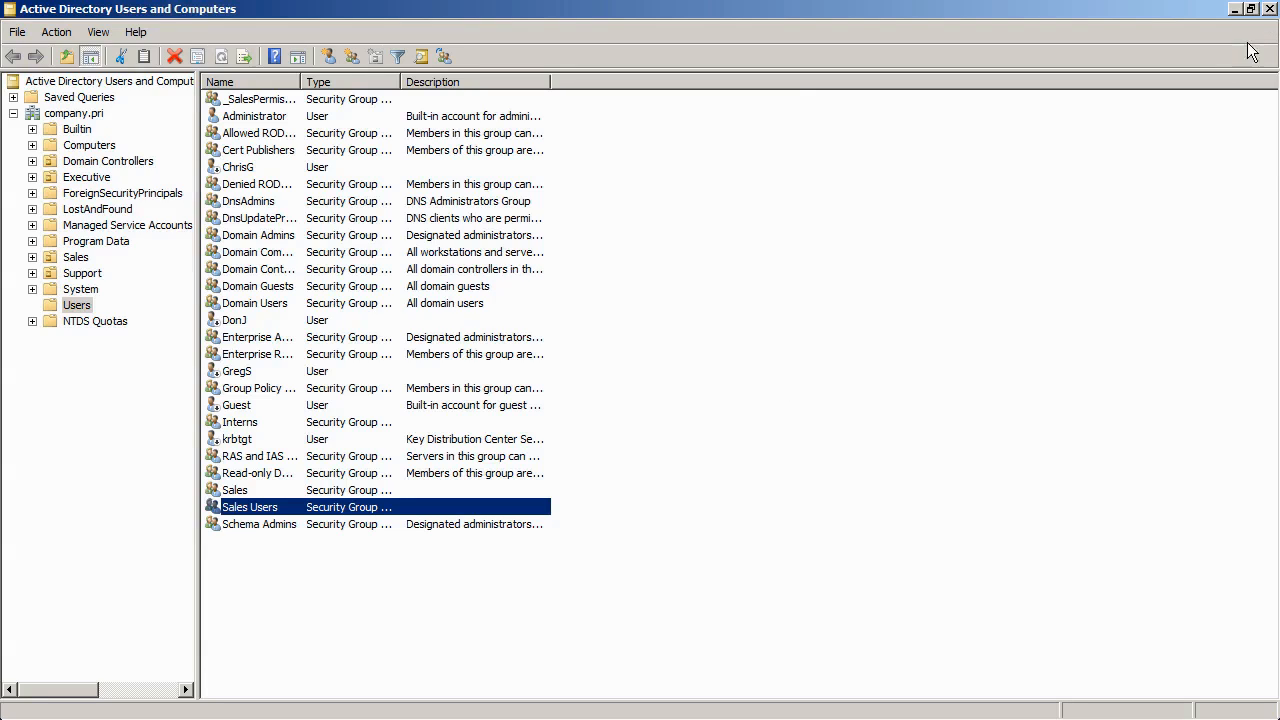
pyautogui.moveTo(1120, 208)
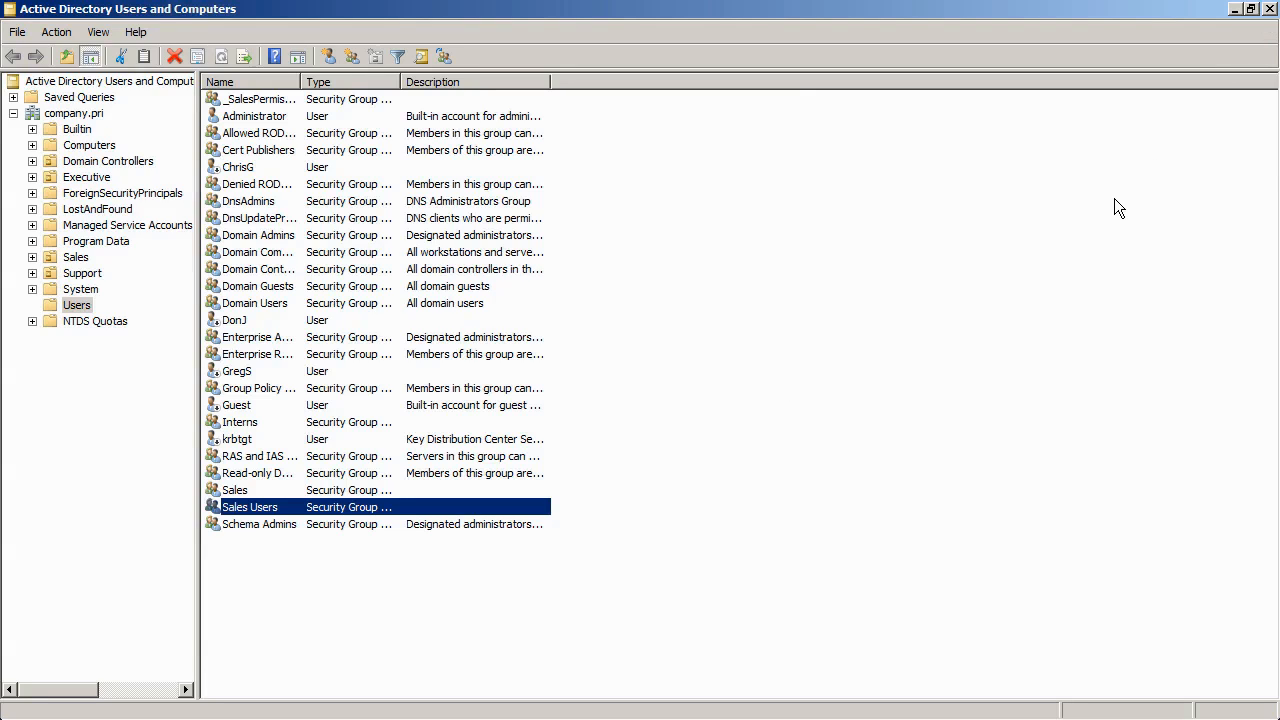
pyautogui.moveTo(364, 486)
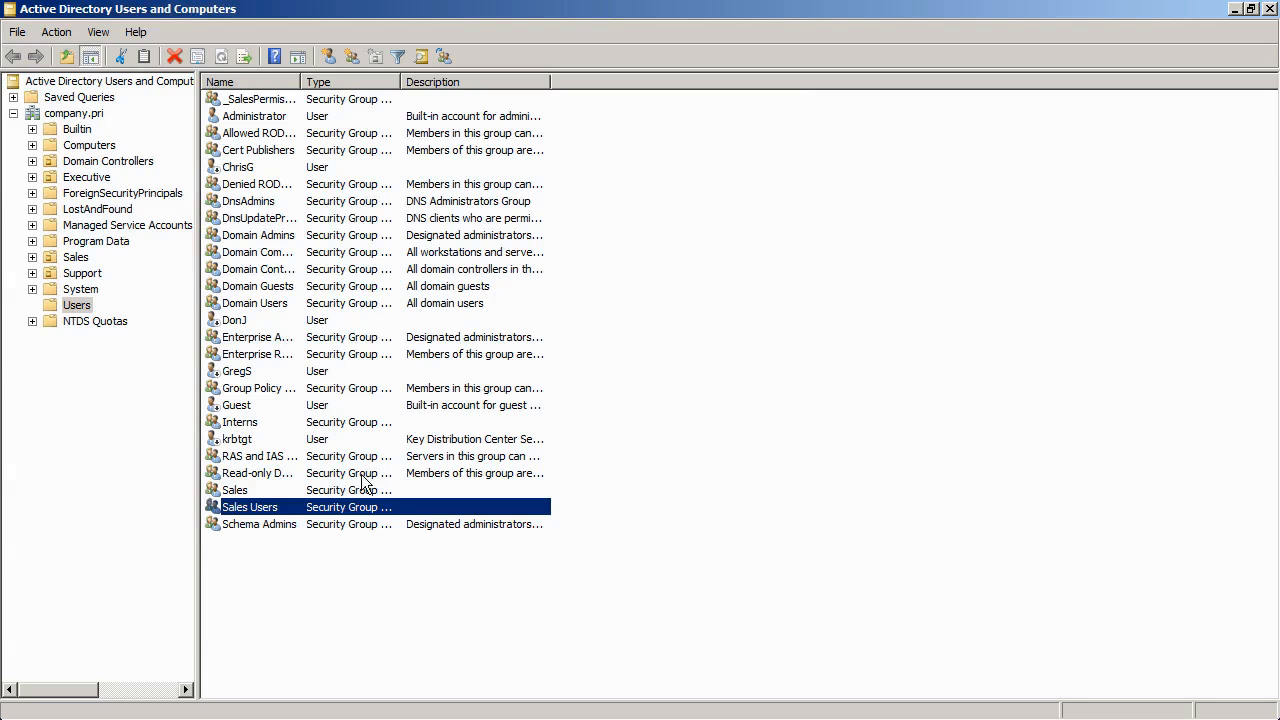
pyautogui.moveTo(210, 516)
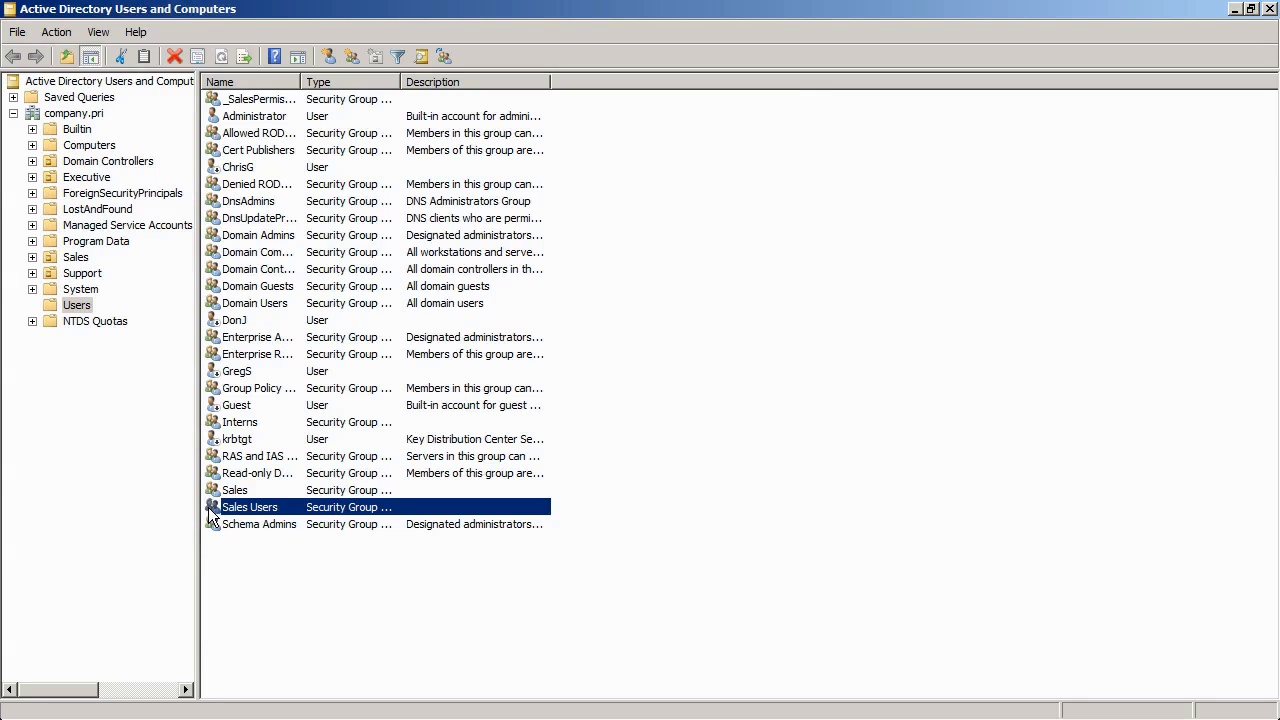
pyautogui.doubleClick(248, 508)
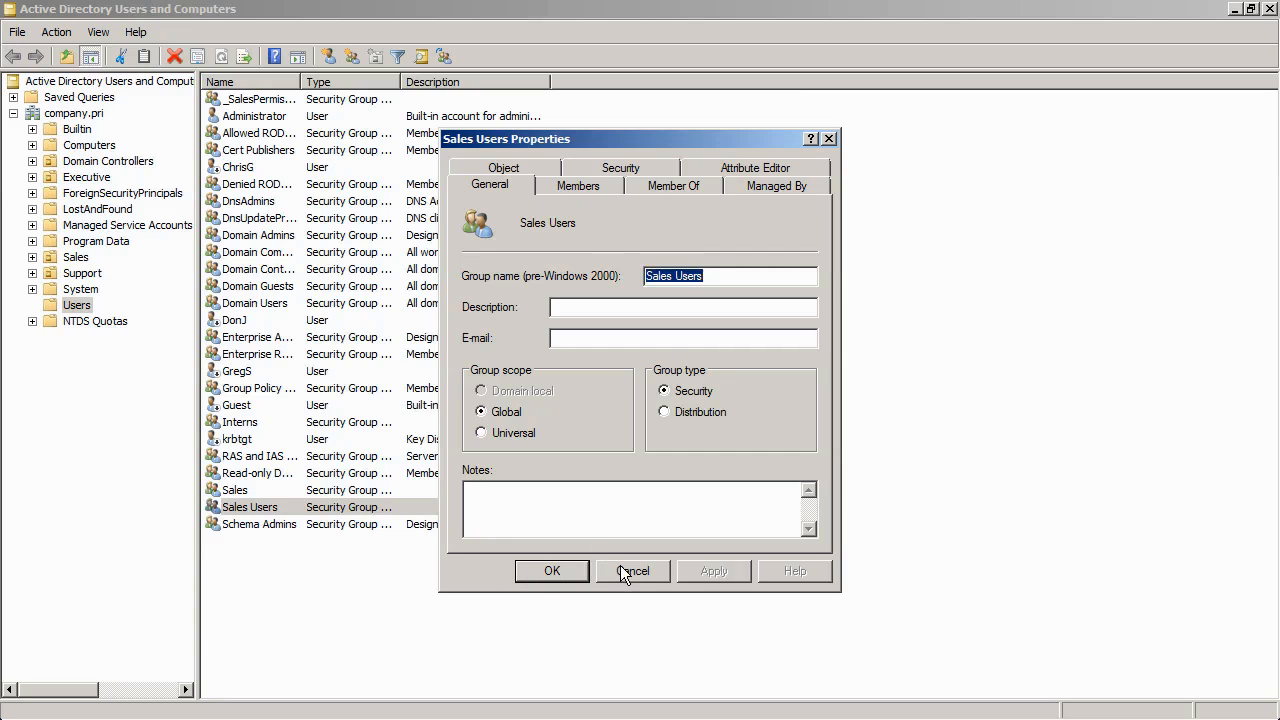
# Dismiss the Sales Users properties unchanged and exit the console to the desktop
pyautogui.click(632, 572)
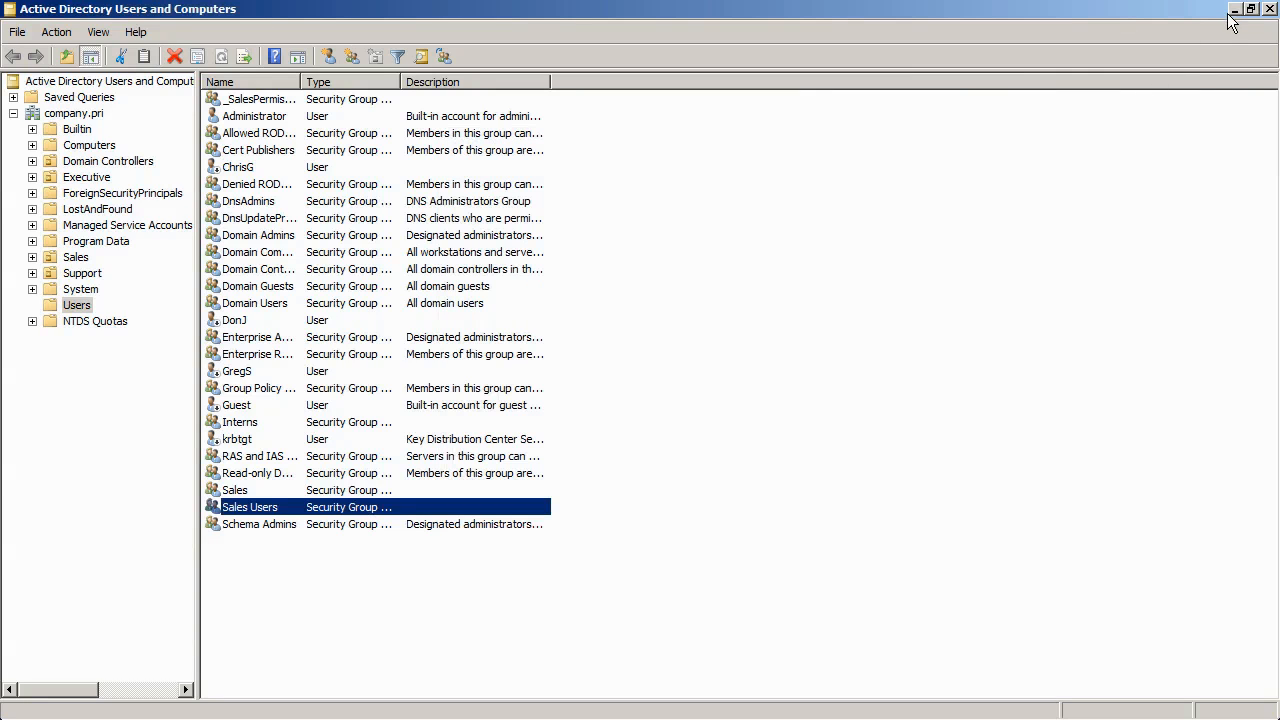
pyautogui.click(1236, 8)
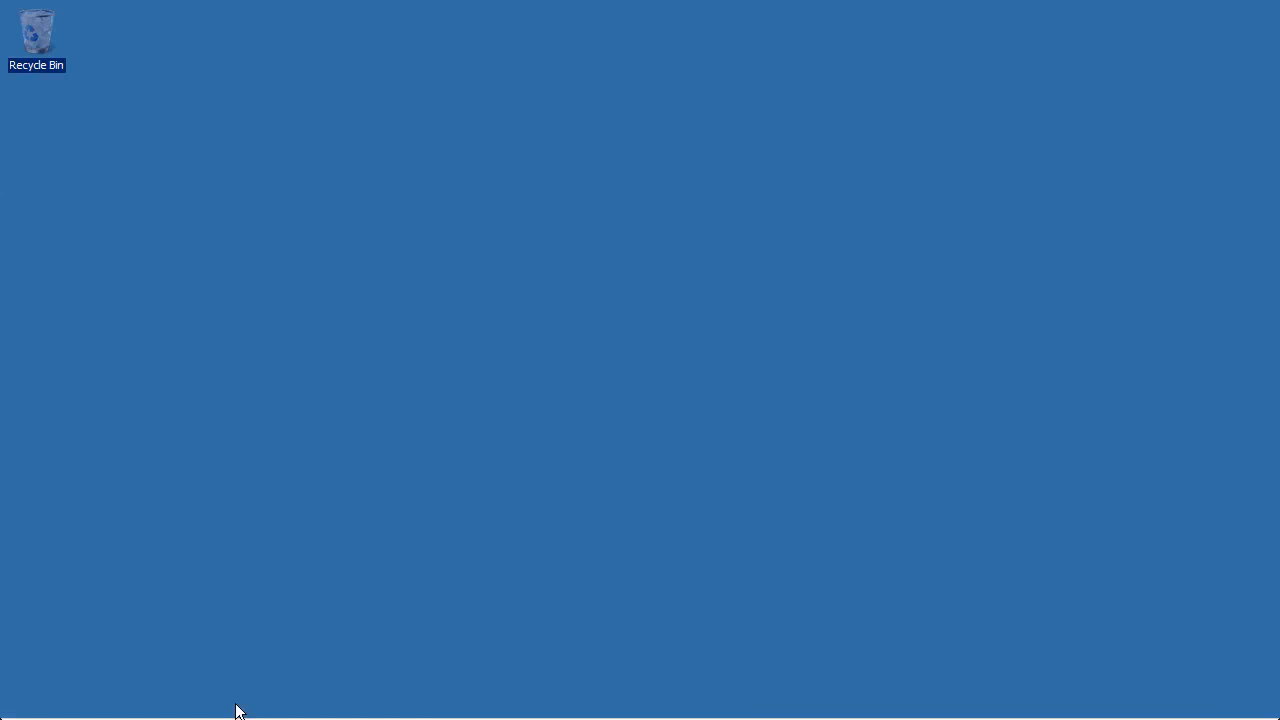
pyautogui.moveTo(274, 660)
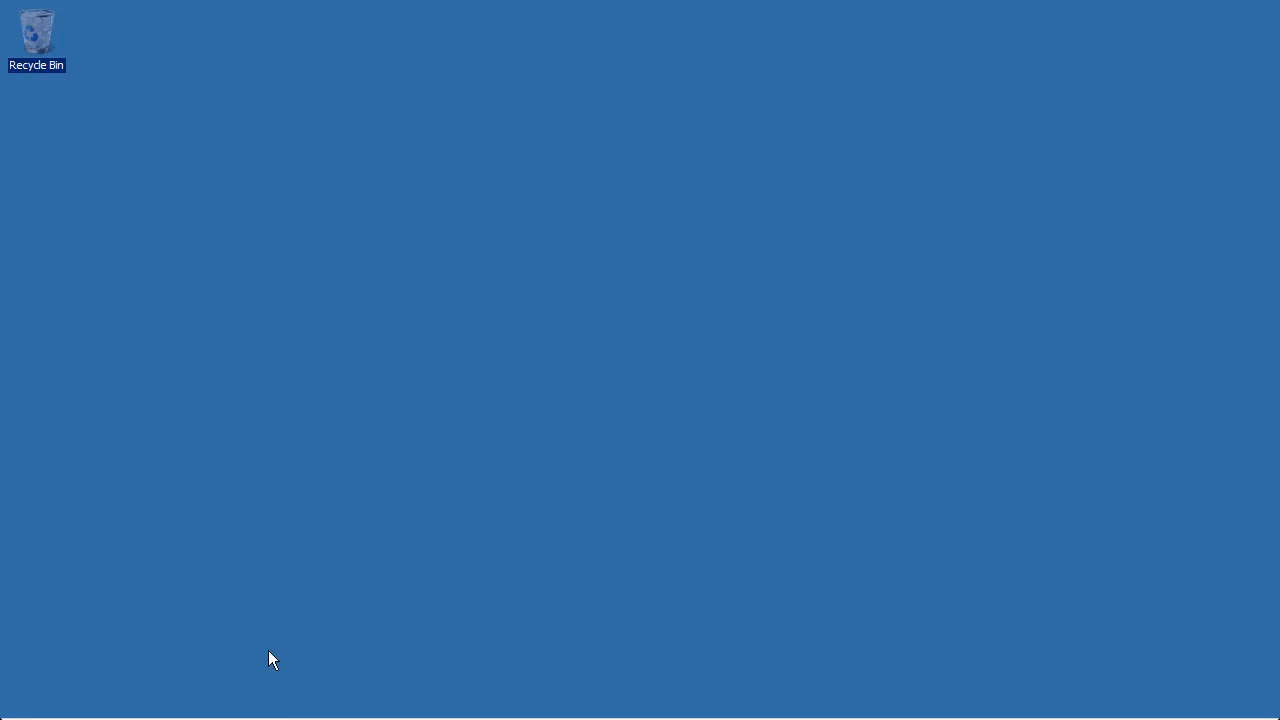